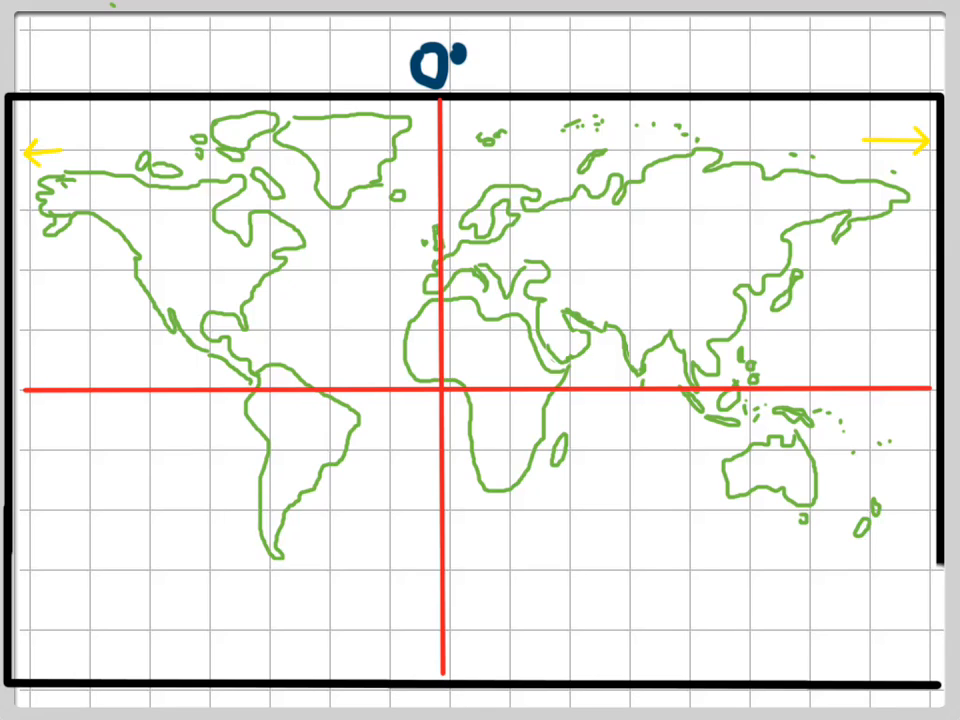
Handwrite a dark blue '1' above the map frame's top right as a longitude label.
{"action": "left_click", "coordinate": [855, 62]}
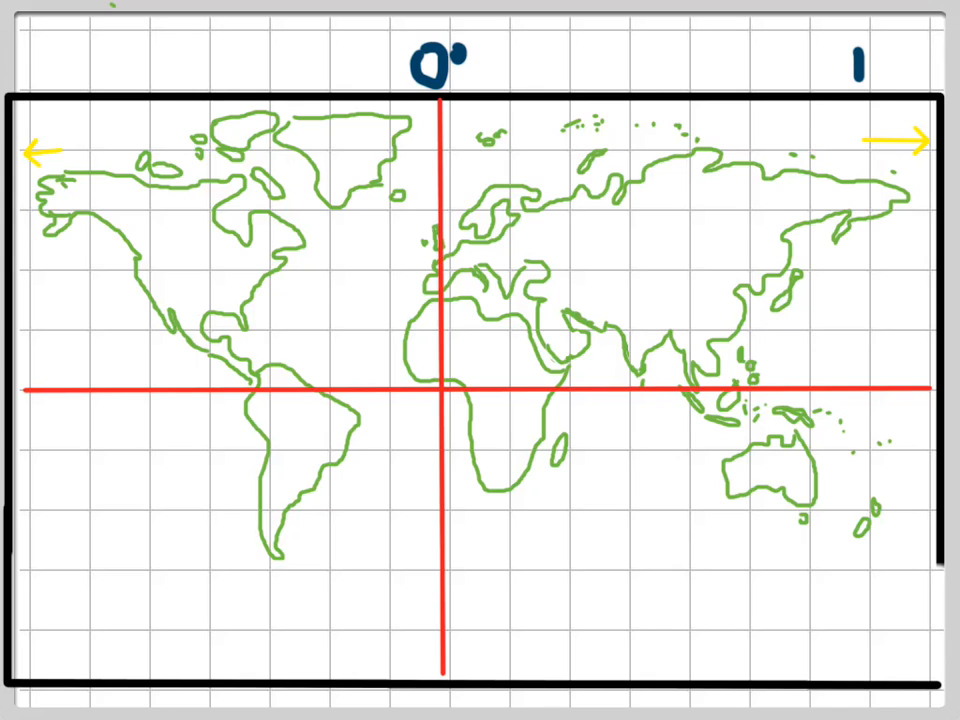